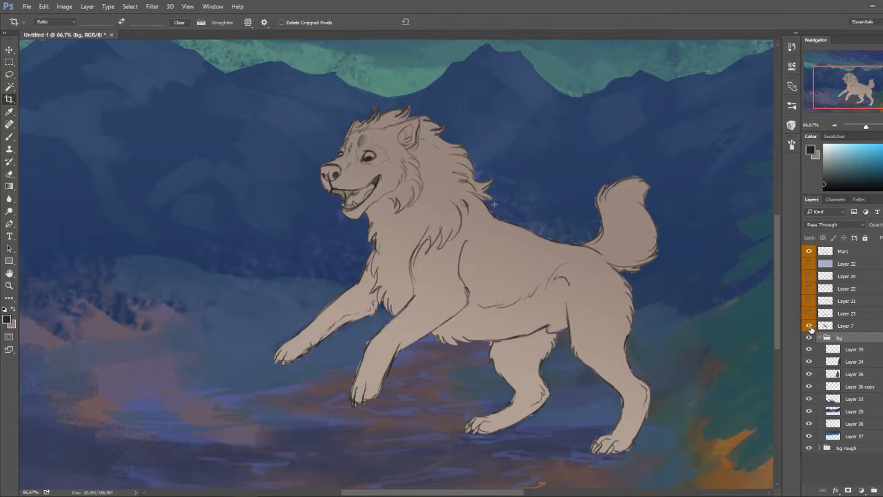
- Hide the bg folders to take the starry night background out of view
click(809, 251)
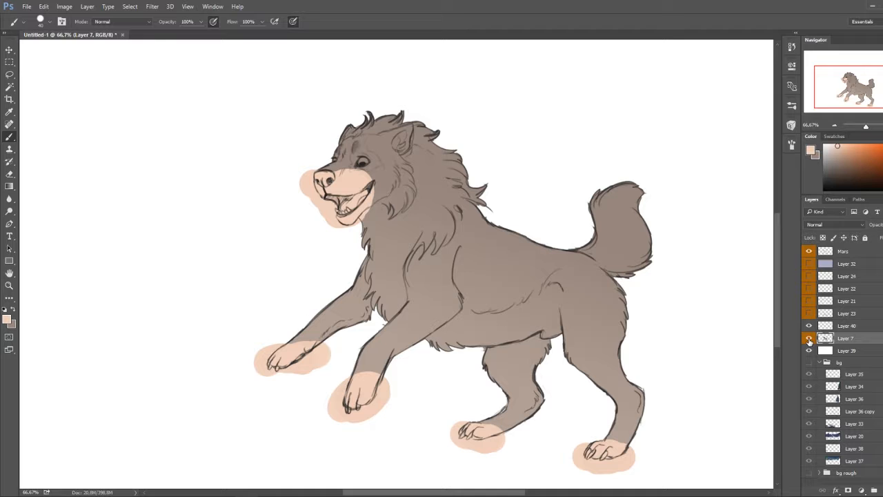
- Select Layer 40 and brush peach along the back of the rear hind leg
click(847, 325)
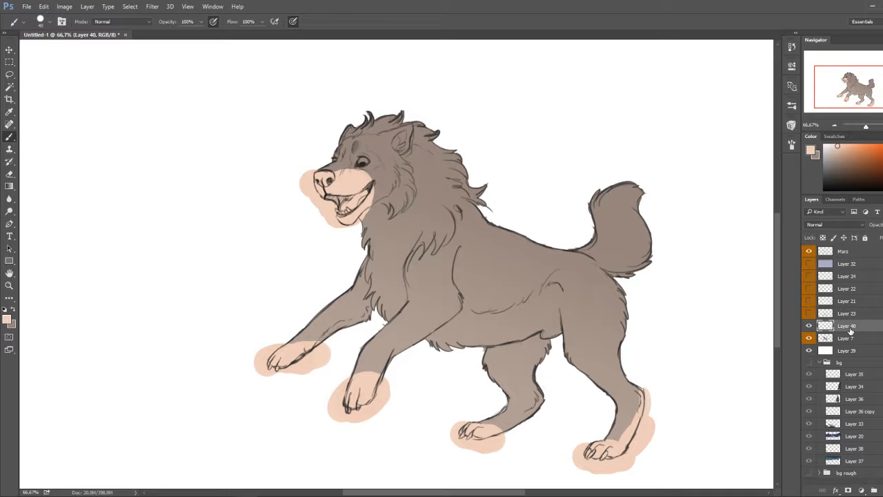
- Apply Create Clipping Mask to Layer 40 so the peach patches clip to the wolf
right_click(847, 325)
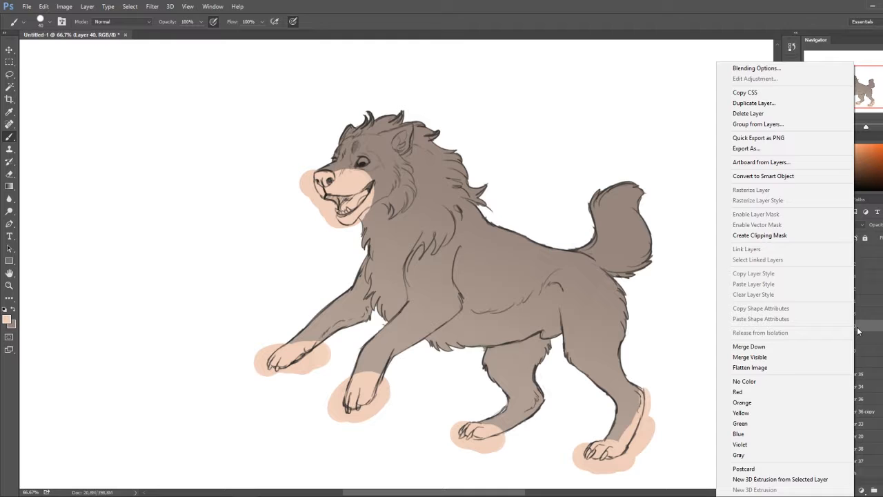
mouse_move(743, 235)
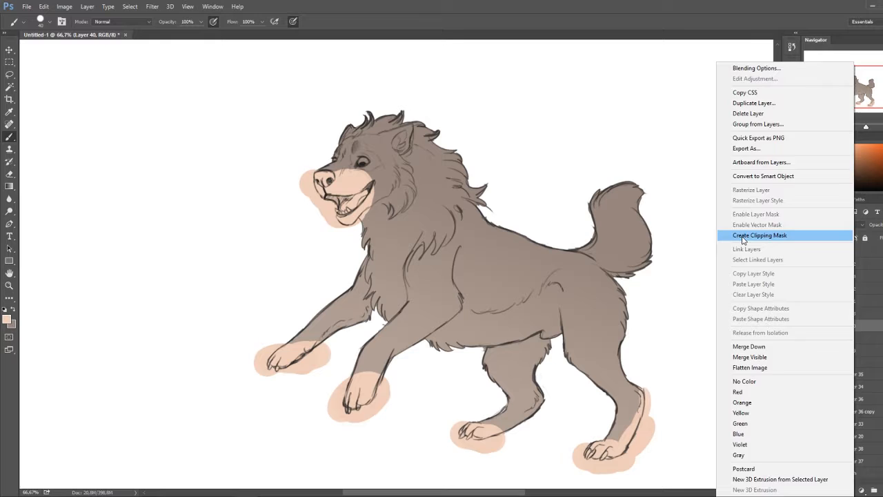
click(759, 235)
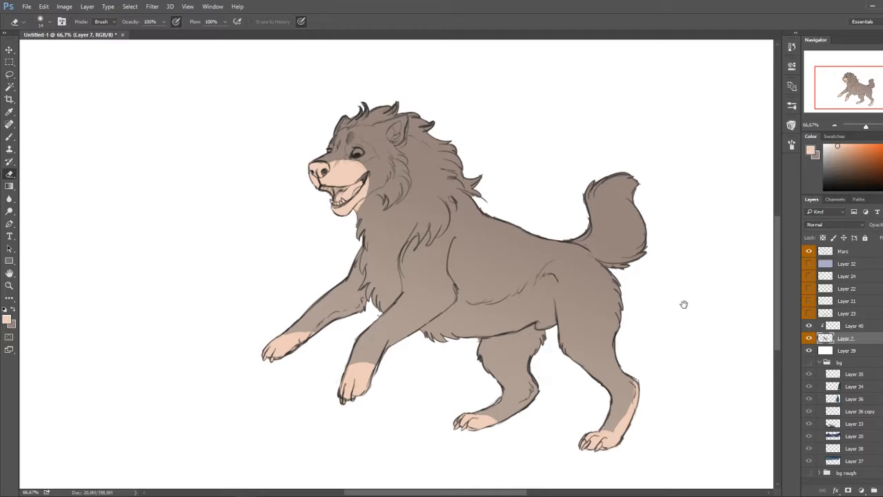
- Show the wolf's colouring layers and select them down to the peach patch layer
click(847, 314)
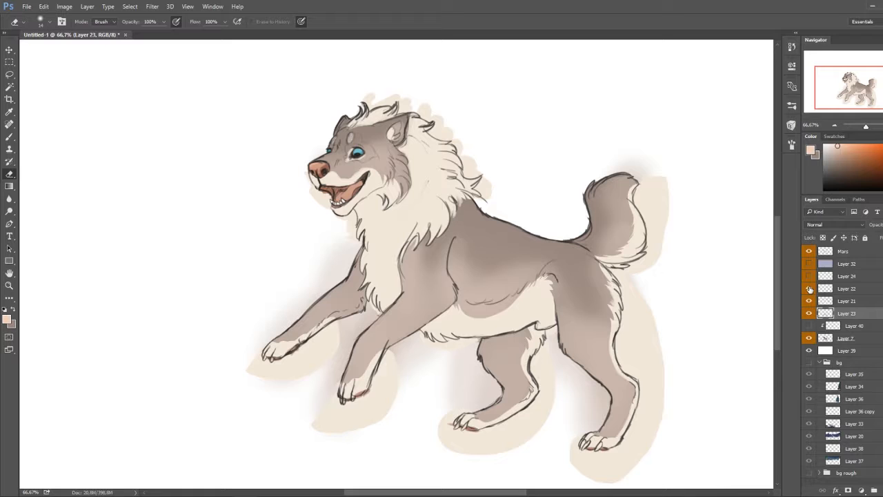
click(848, 276)
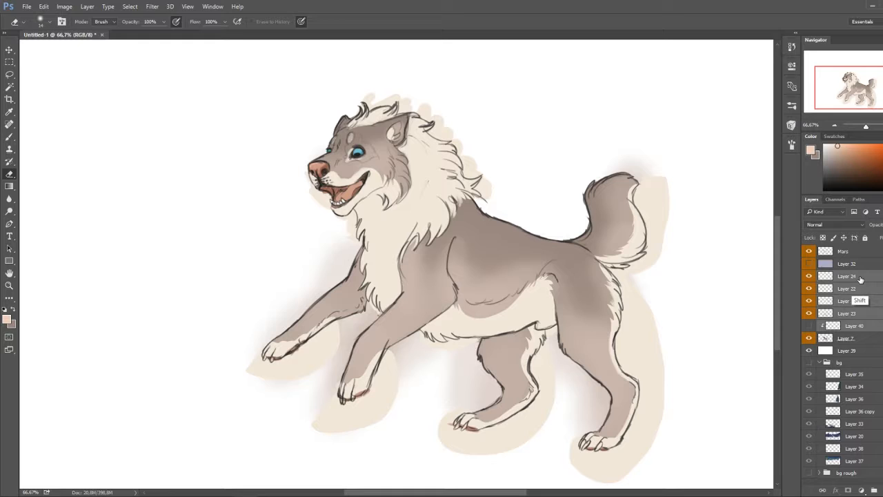
click(849, 325)
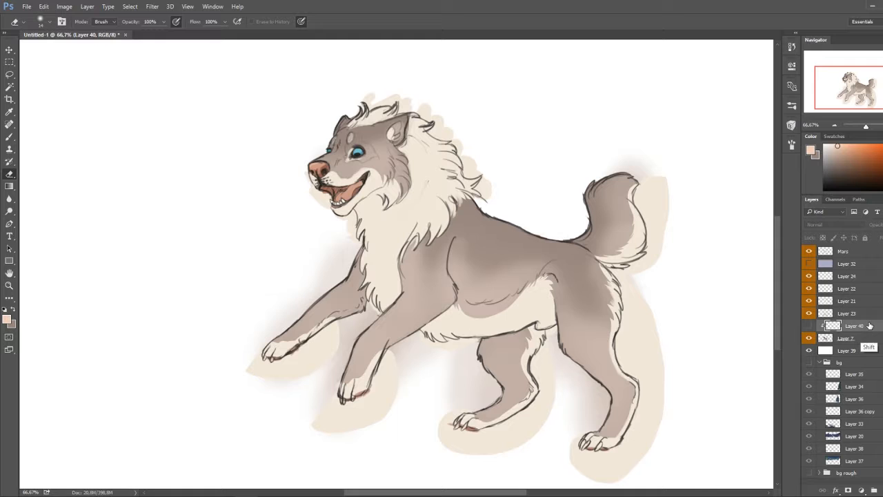
click(847, 276)
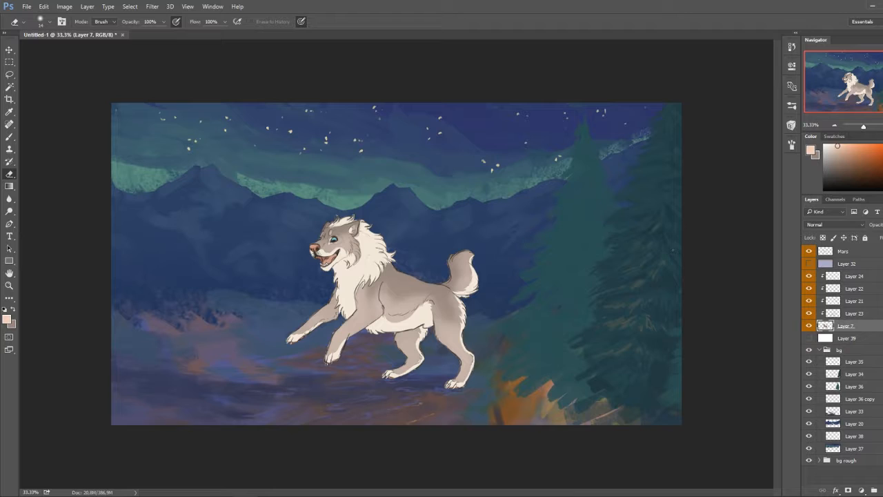
- Hide the detailed bg folder and toggle the bg rough folder to view the campfire sketch
click(820, 350)
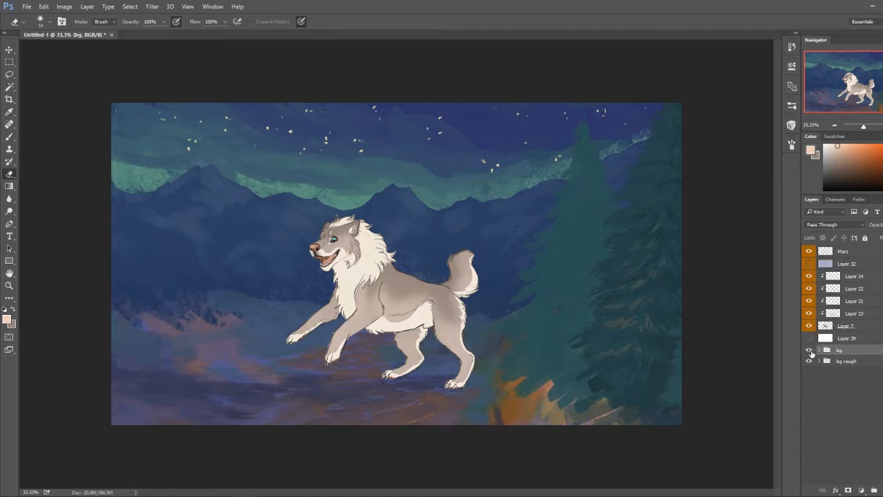
click(810, 352)
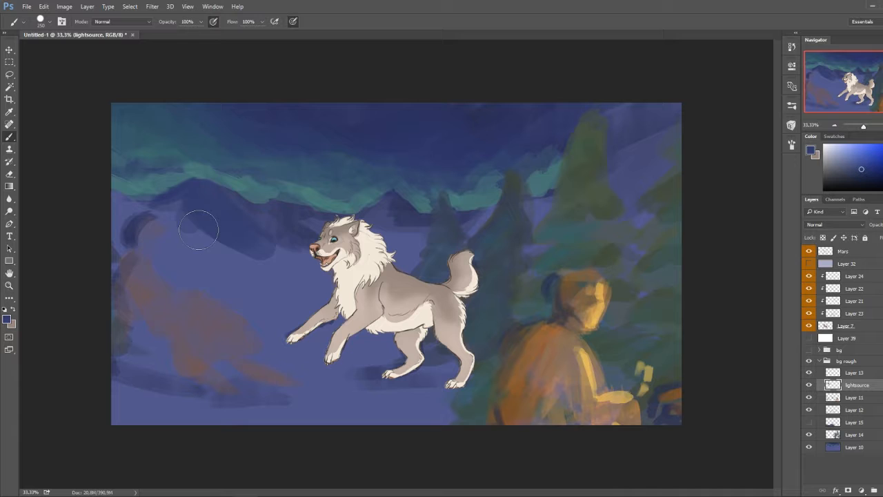
click(847, 361)
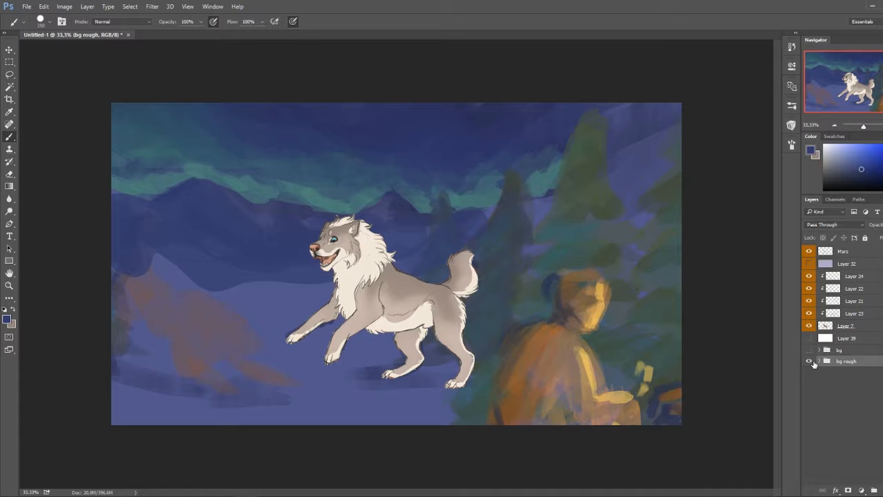
click(810, 361)
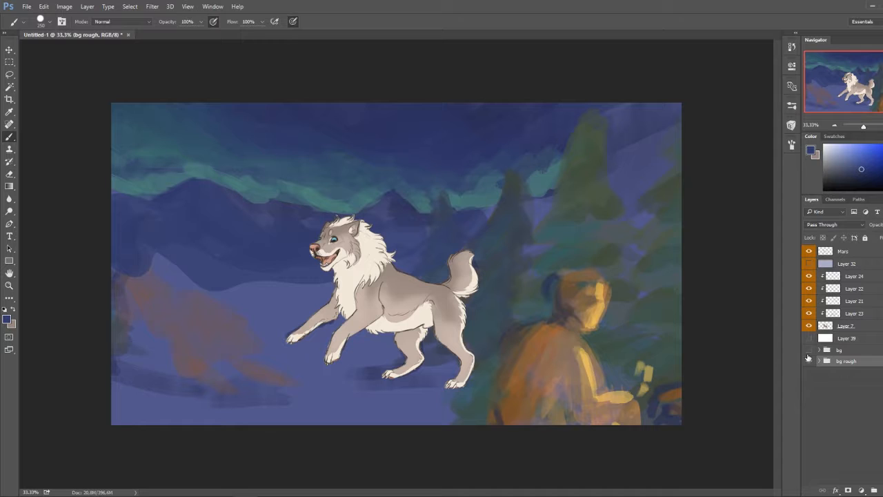
click(820, 361)
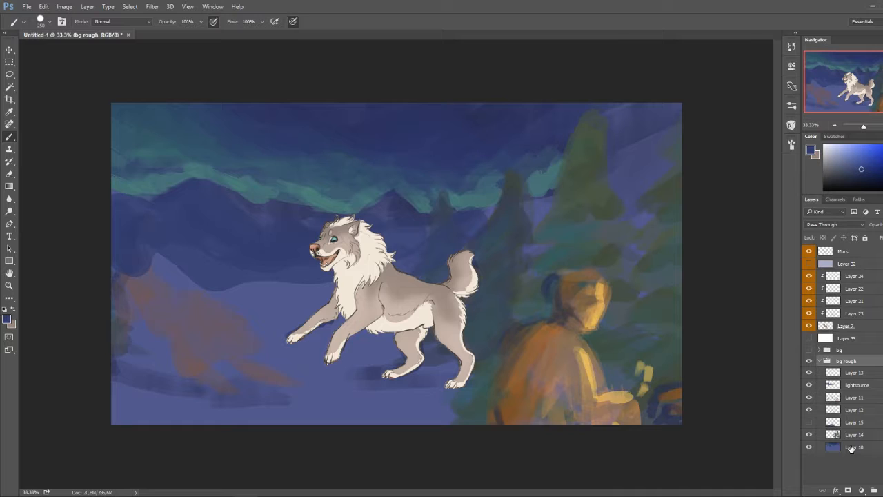
click(819, 350)
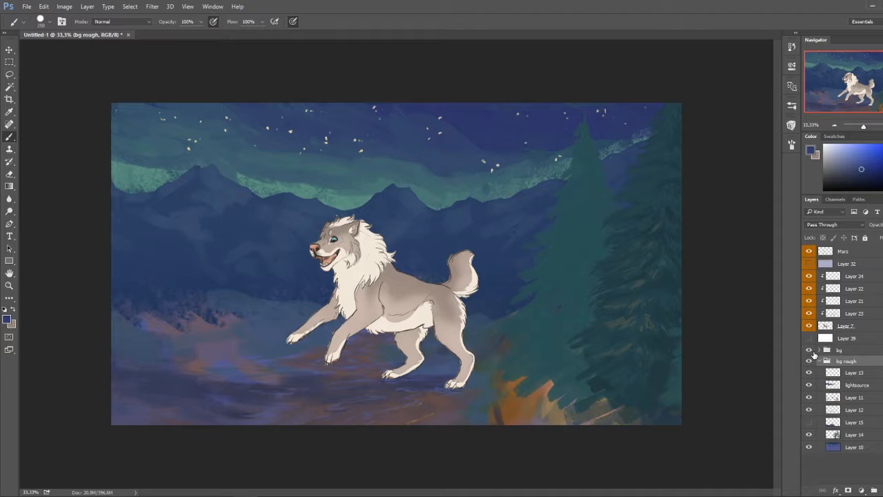
- Select the bg folder, collapse it, and show the detailed background again
click(840, 350)
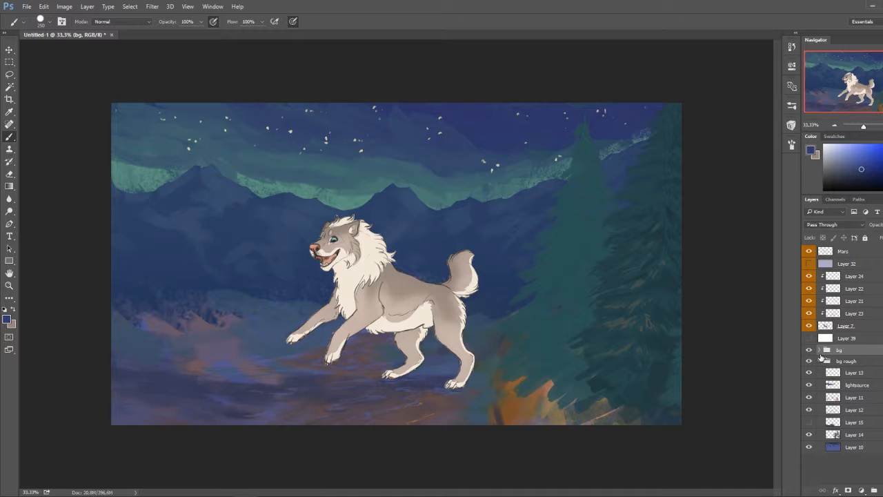
click(819, 350)
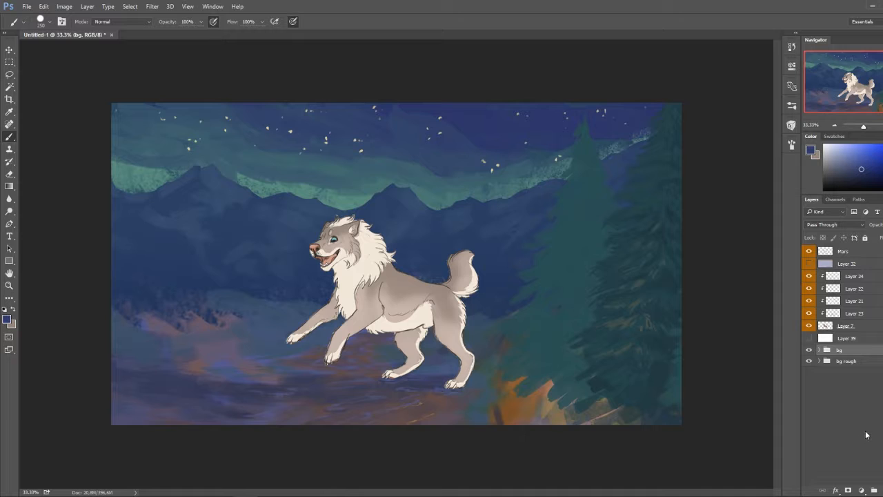
click(809, 350)
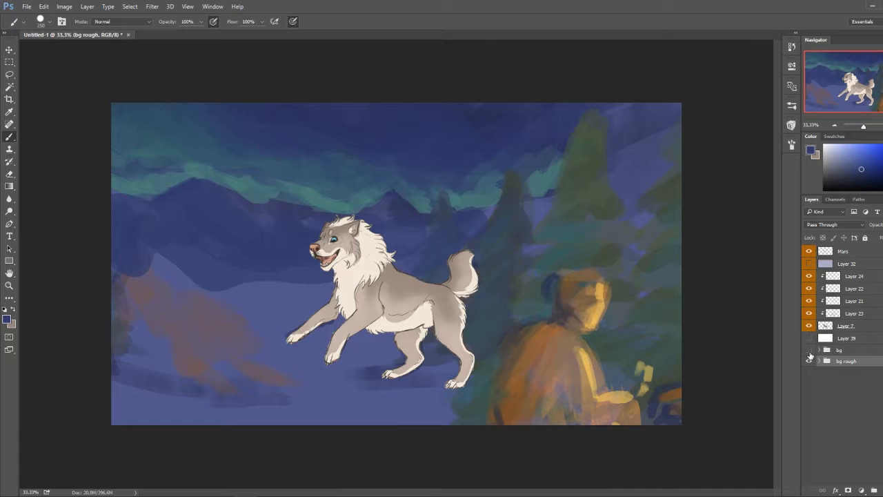
click(810, 350)
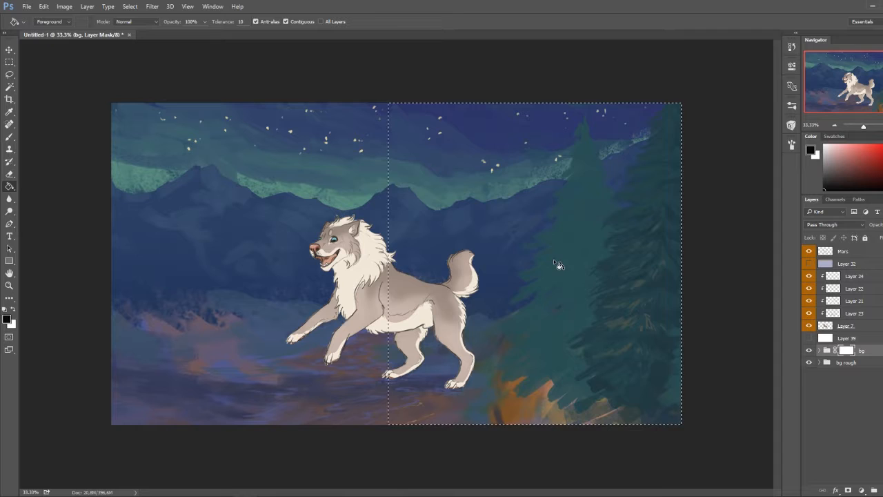
- Fill the right half of the bg folder mask with black to reveal the rough figure
click(846, 362)
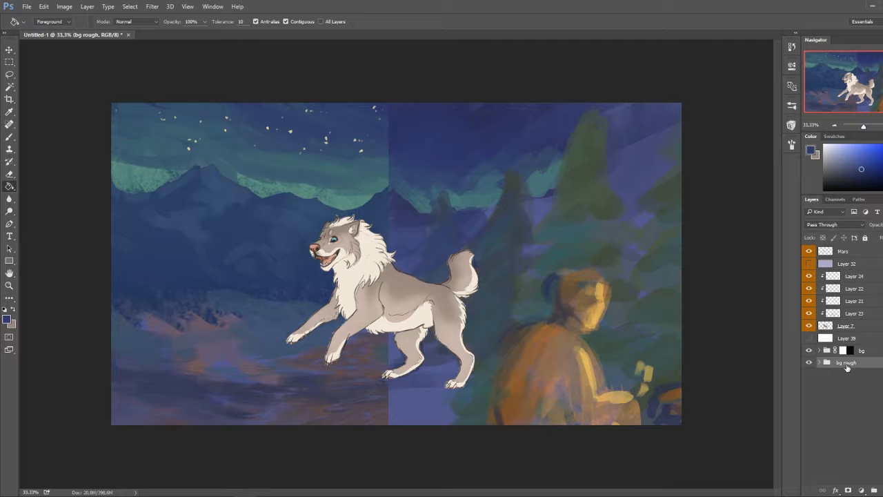
click(820, 363)
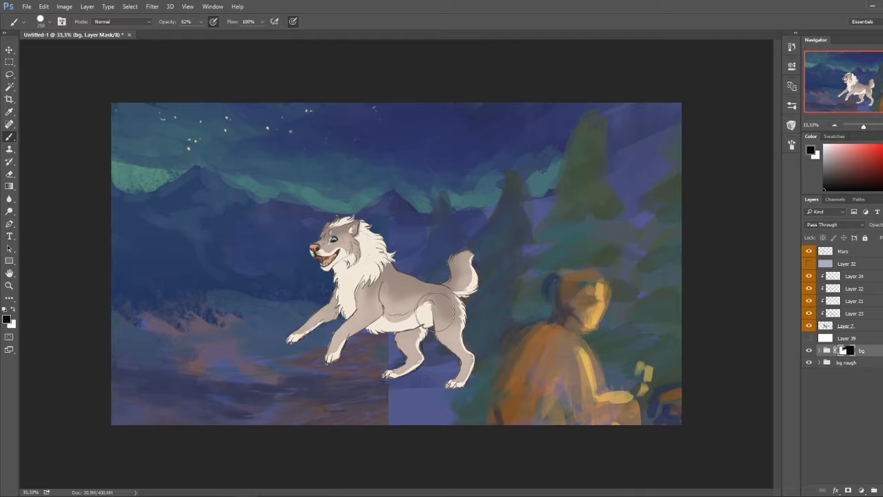
mouse_move(393, 169)
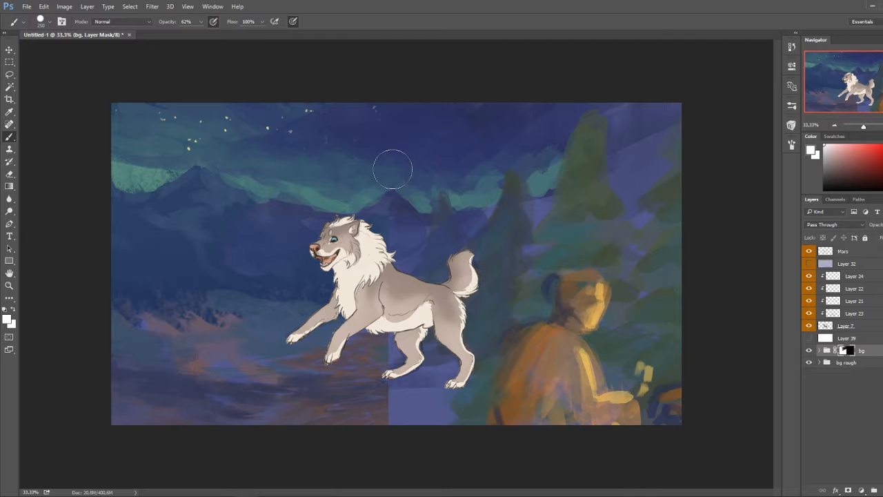
- Paint the bg mask at 62% opacity along the seam above and near the wolf's hind leg
drag(393, 169, 456, 402)
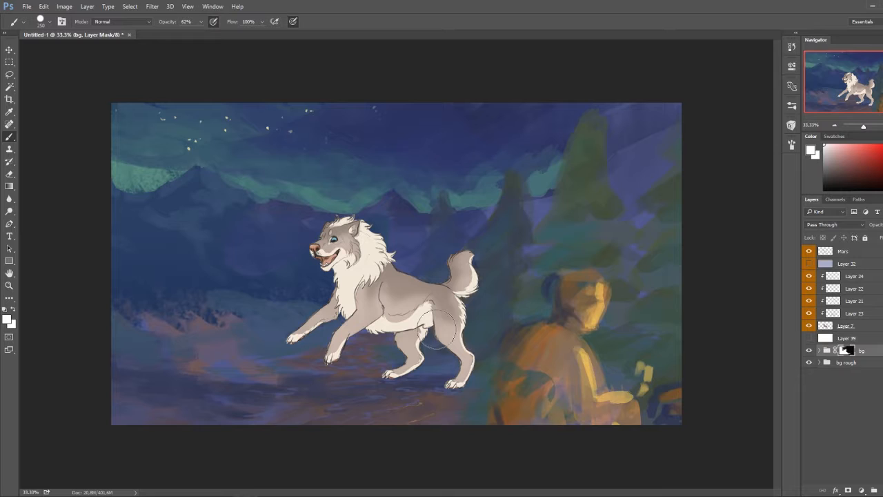
click(435, 332)
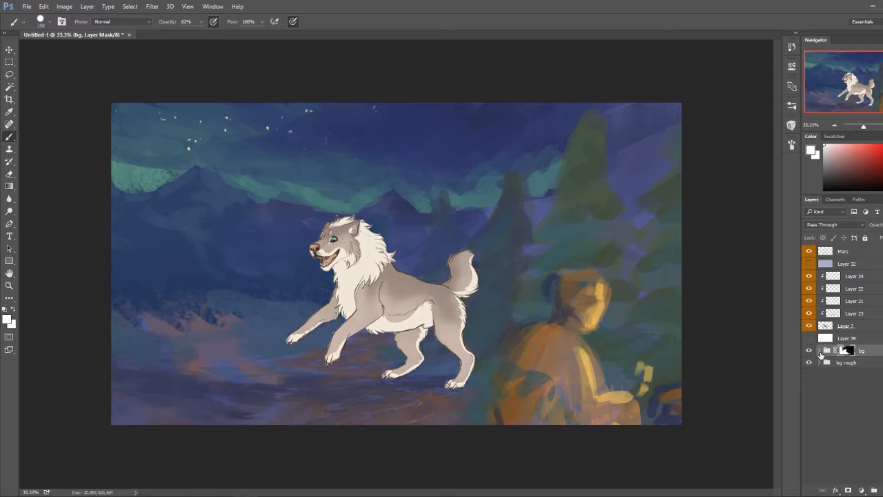
- Disable and re-enable the bg folder's layer mask, then expand the bg folder
right_click(847, 350)
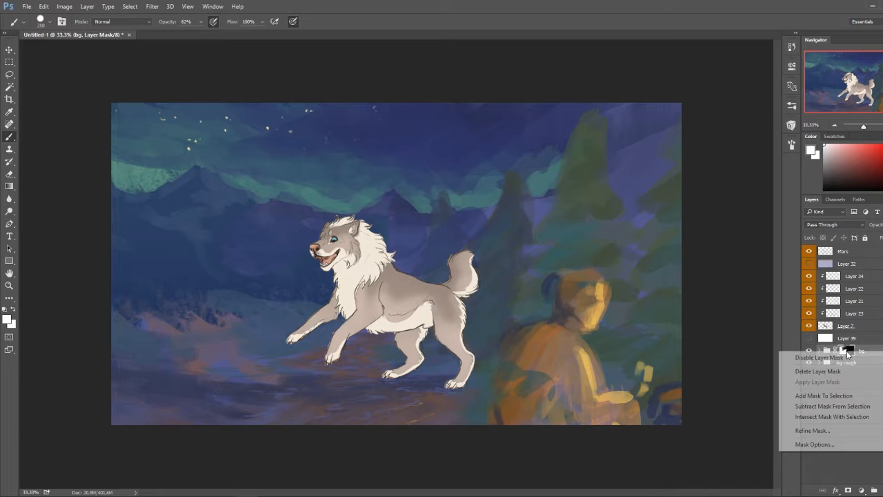
click(815, 357)
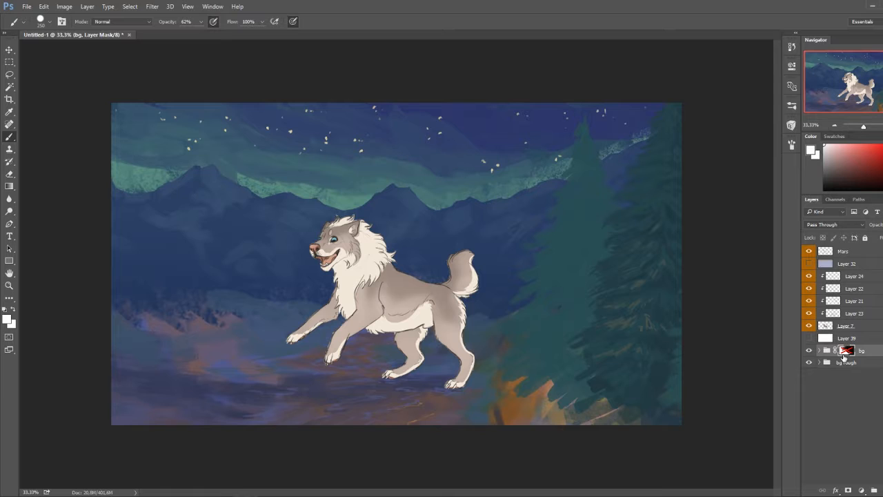
right_click(847, 350)
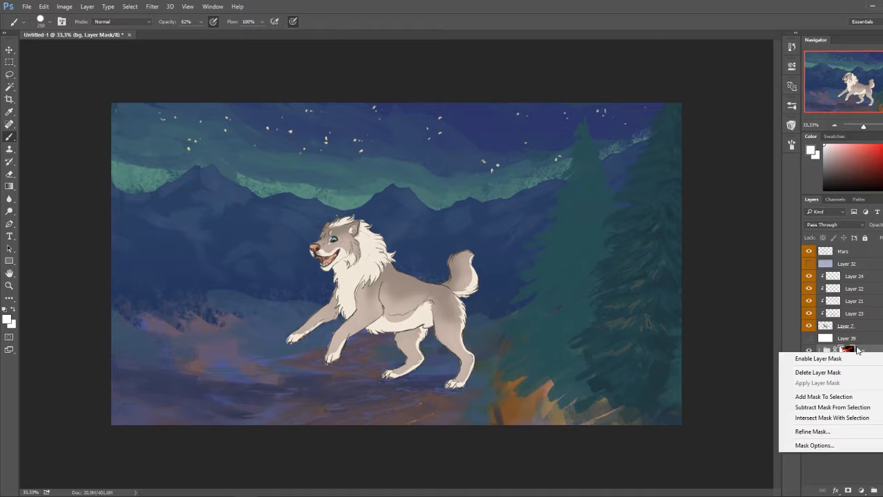
click(818, 358)
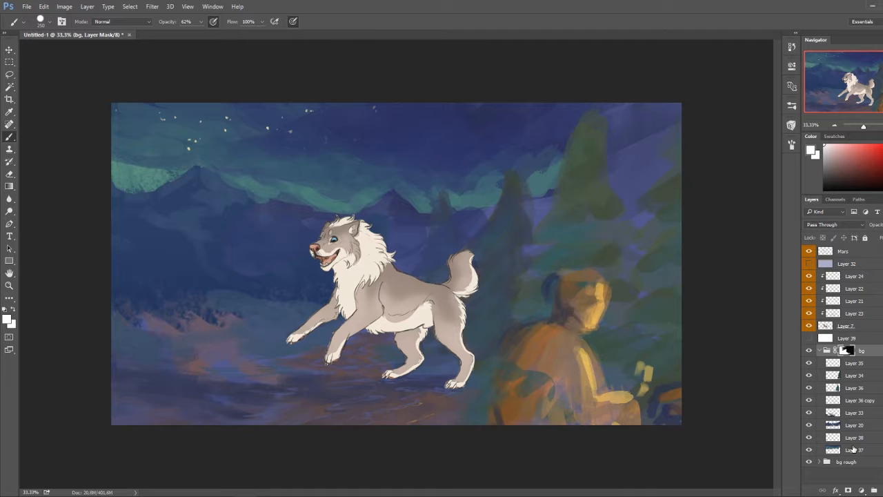
click(855, 450)
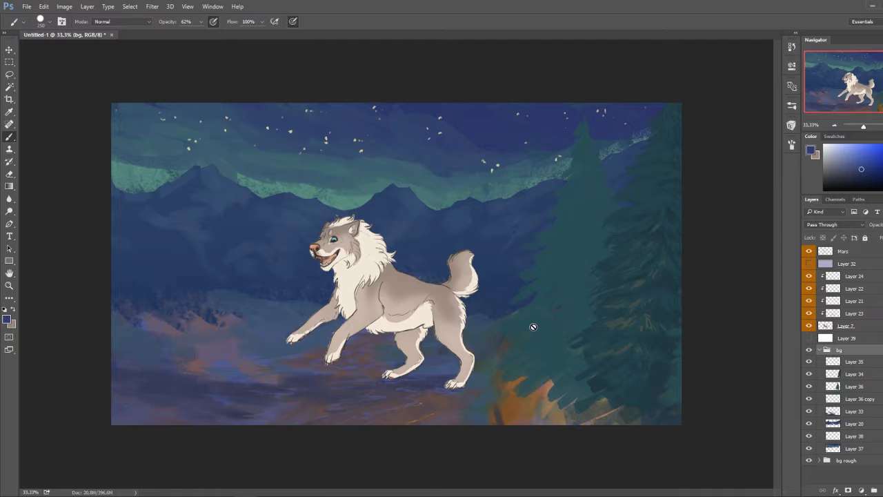
- Add a white-filled Layer 40 at the bottom of the bg folder
click(854, 387)
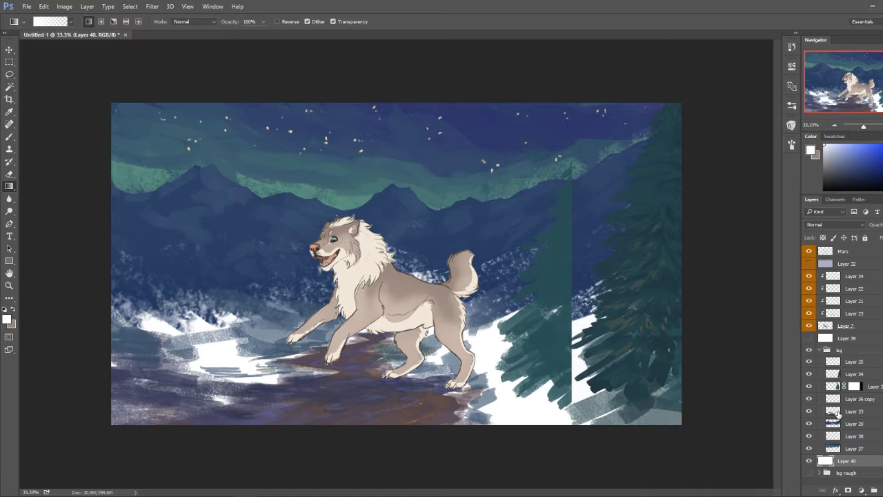
- Select Layer 36 and drag its pine tree left of the wolf, leaving the mask behind
click(856, 386)
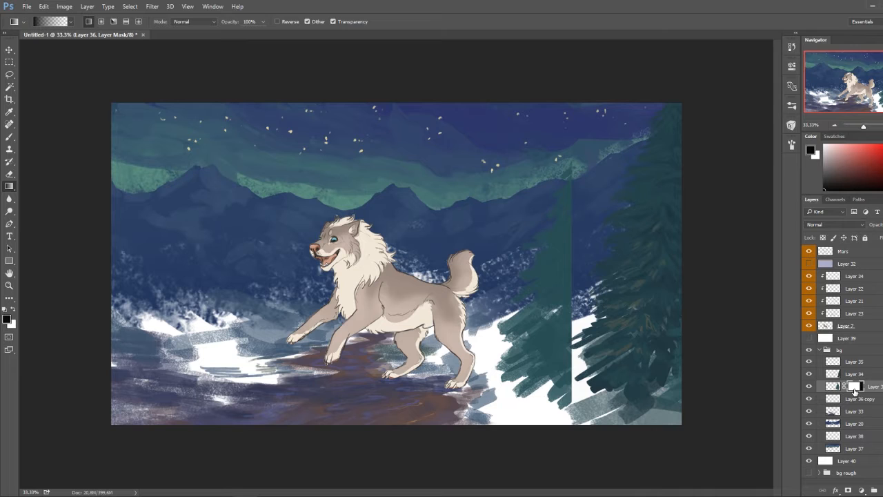
click(10, 50)
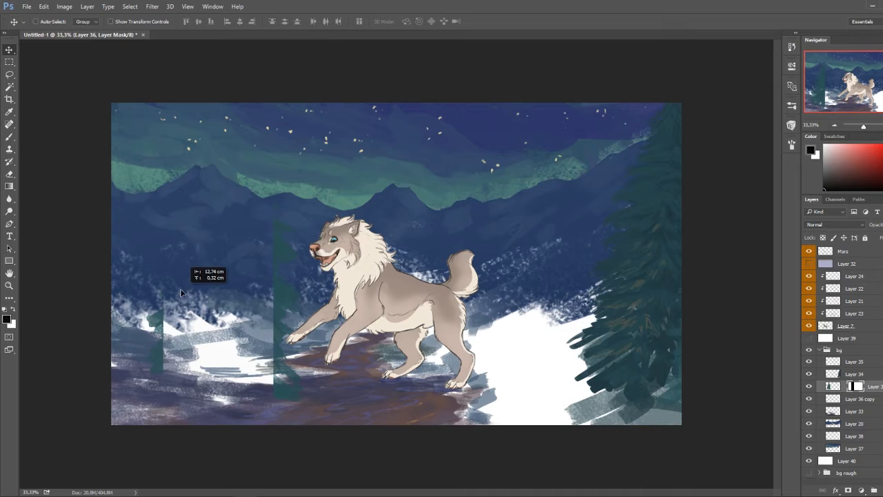
drag(182, 292, 294, 323)
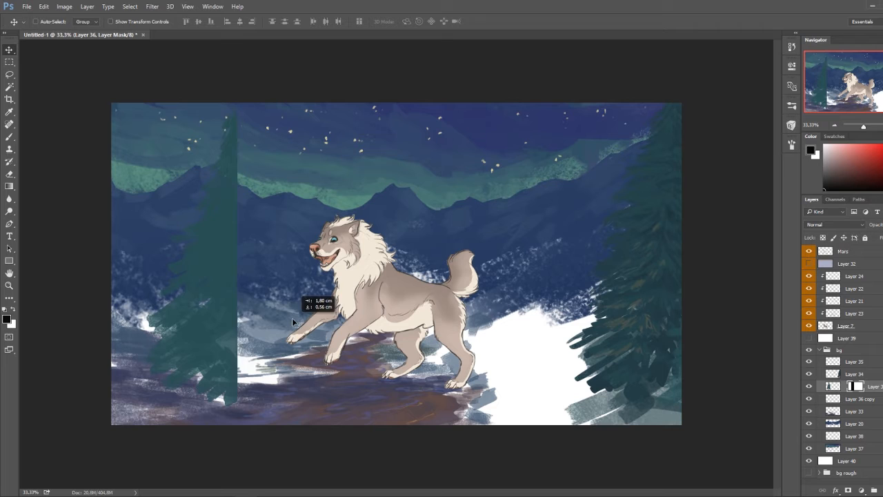
drag(294, 321, 233, 310)
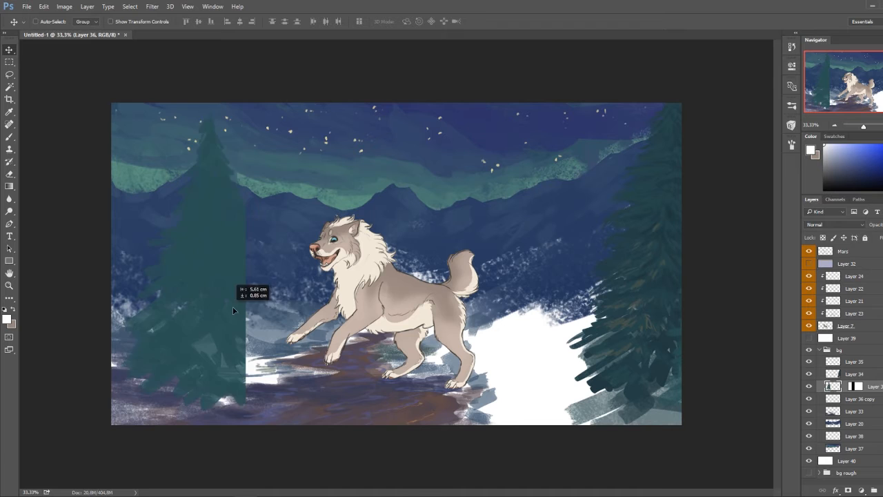